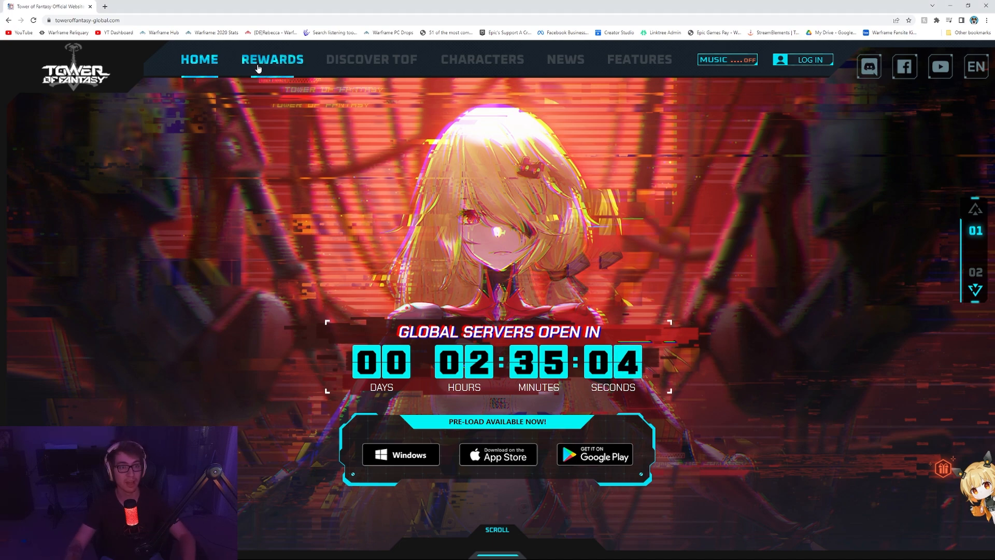
# Browse the site's Rewards, Discover ToF, Characters and Features sections, then scroll through the results for 'twitch tower of fantasy drops'
pyautogui.click(271, 59)
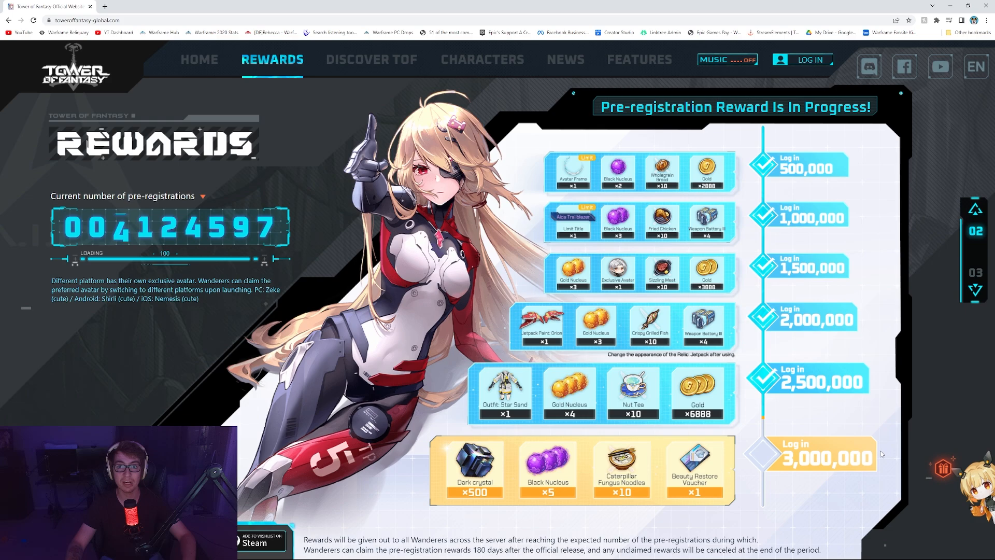
pyautogui.click(371, 59)
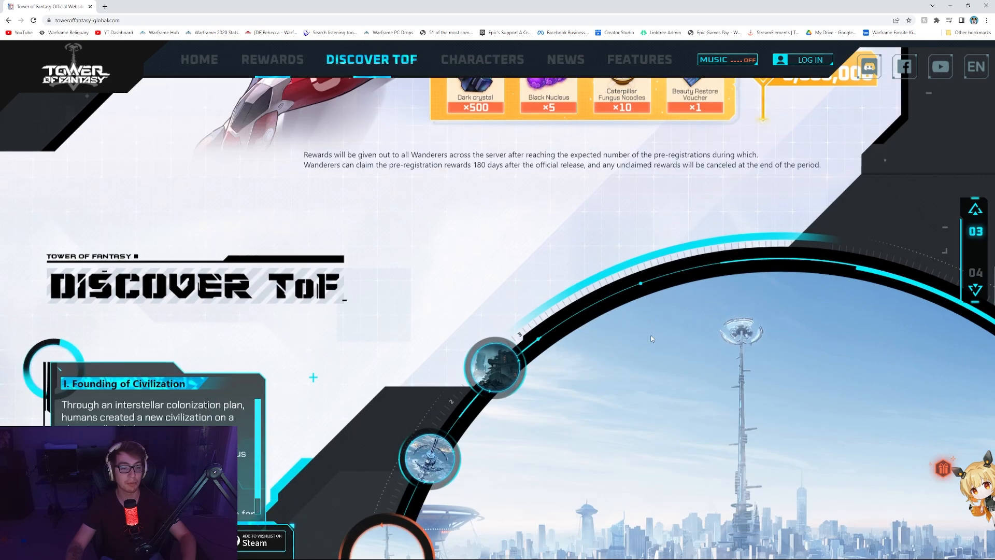
pyautogui.click(481, 60)
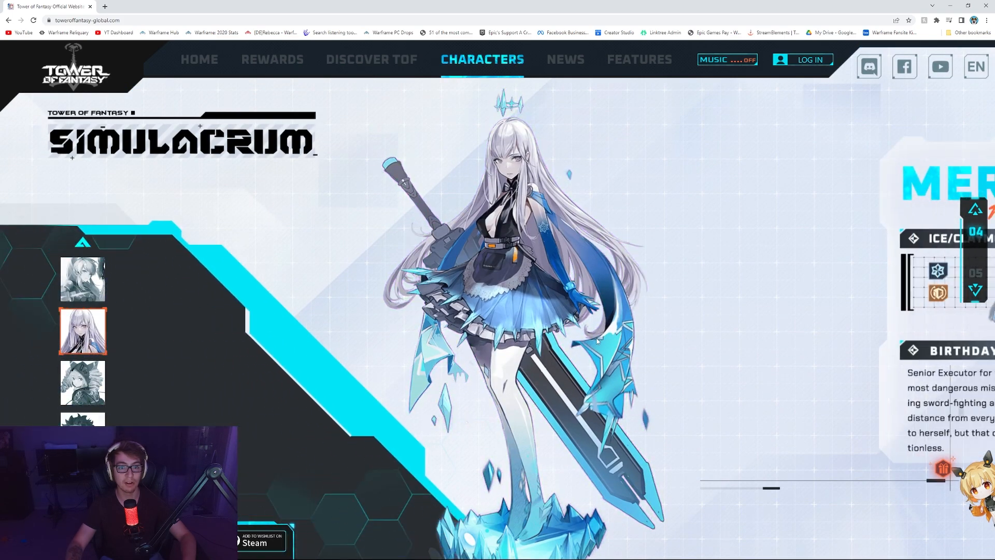
pyautogui.click(638, 59)
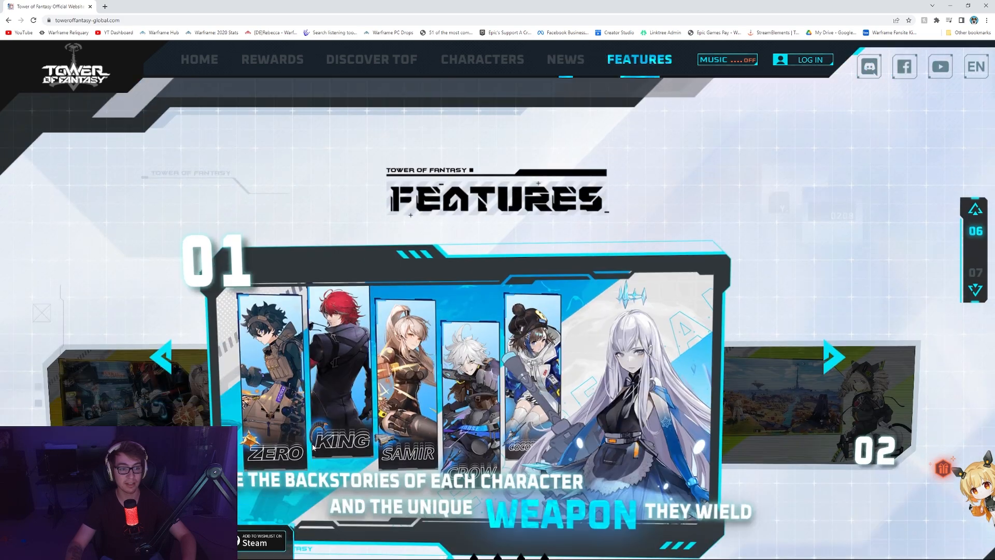
pyautogui.scroll(-3)
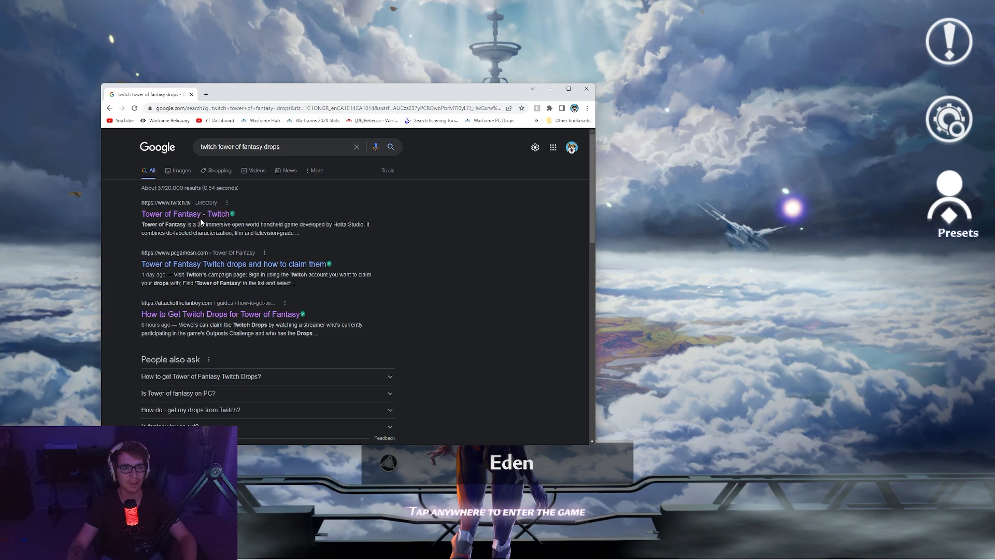
pyautogui.scroll(-3)
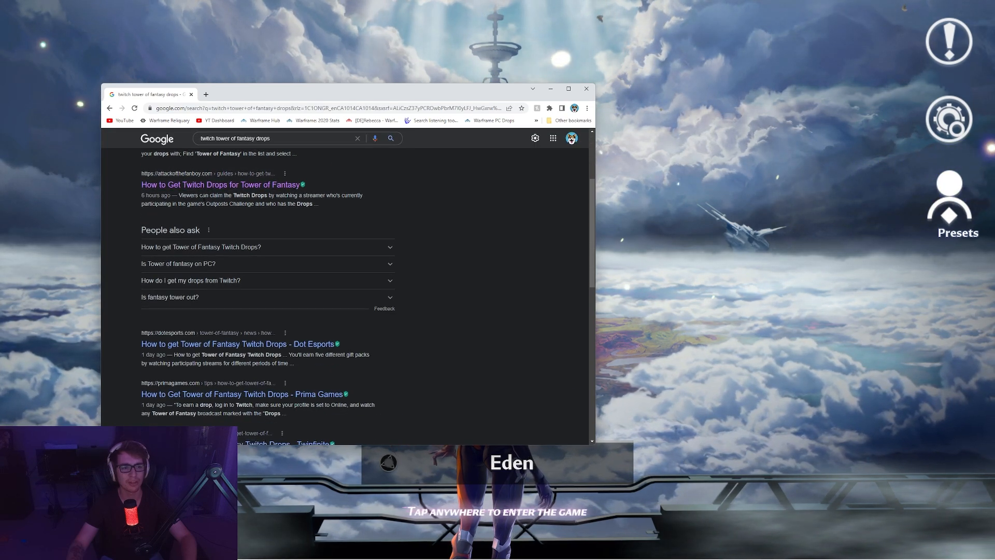
pyautogui.scroll(3)
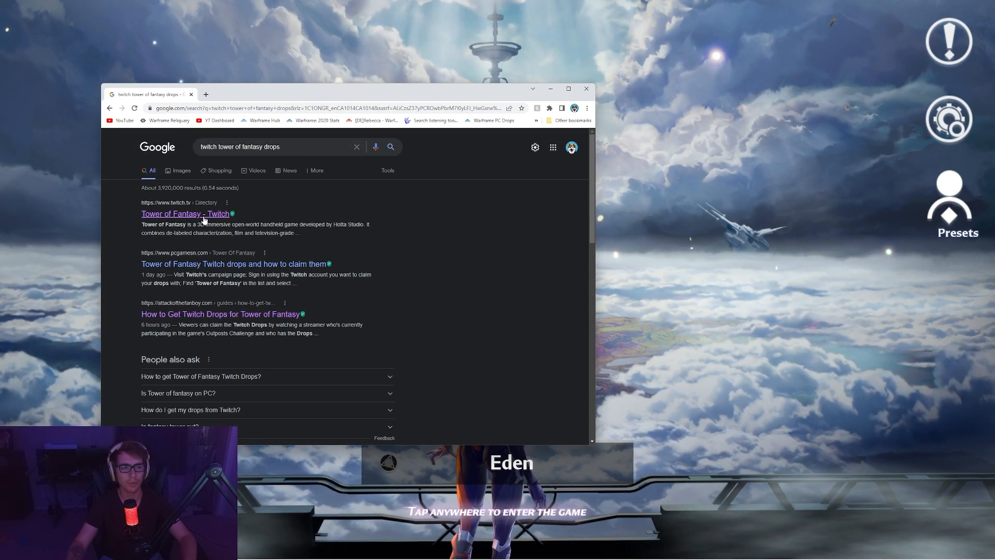
# Open a Drops Enabled stream from the Tower of Fantasy directory and view the Gift Packs I–V campaign details
pyautogui.click(185, 213)
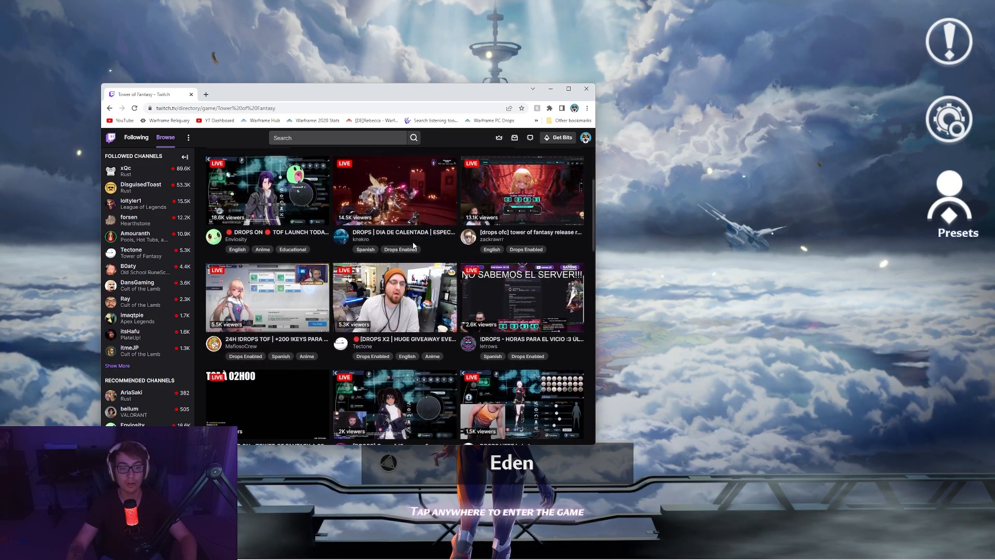
pyautogui.scroll(-3)
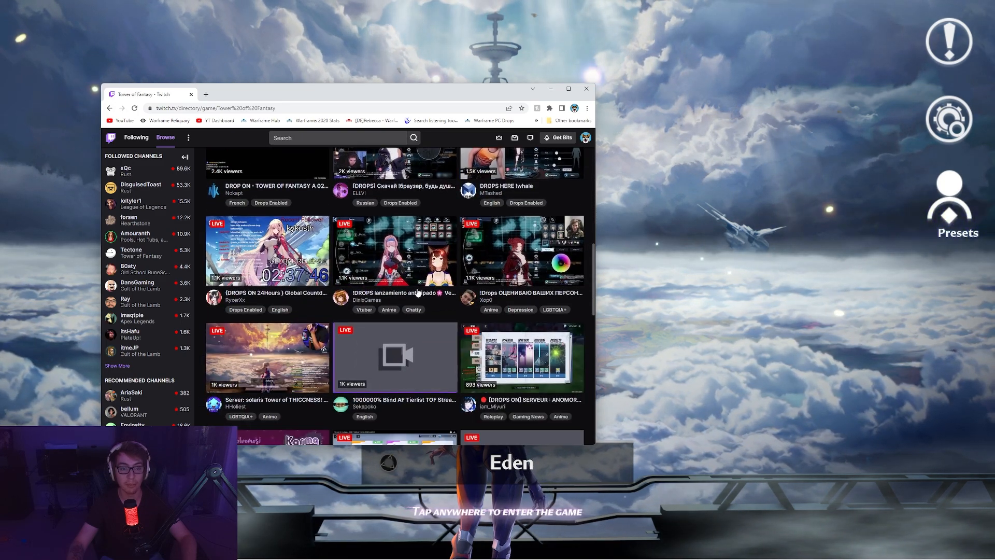
pyautogui.click(394, 251)
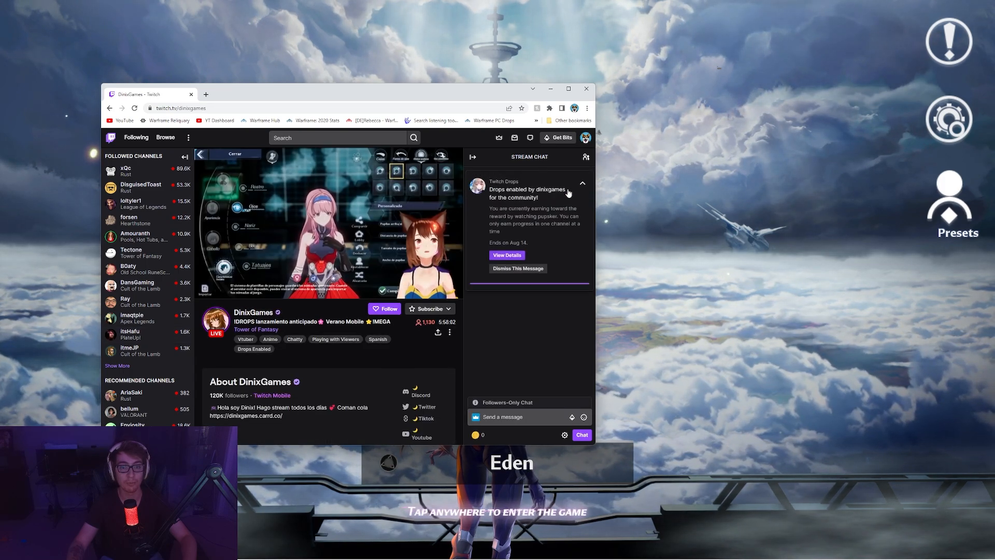
pyautogui.click(506, 254)
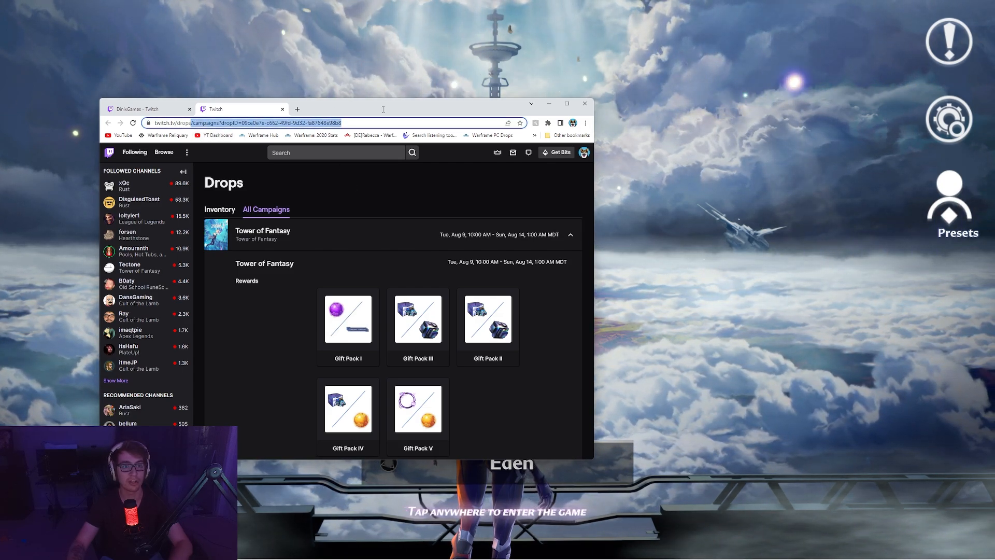
# Check gift pack progress in Inventory, then review How to Earn the Drop and the Connected status
pyautogui.click(220, 209)
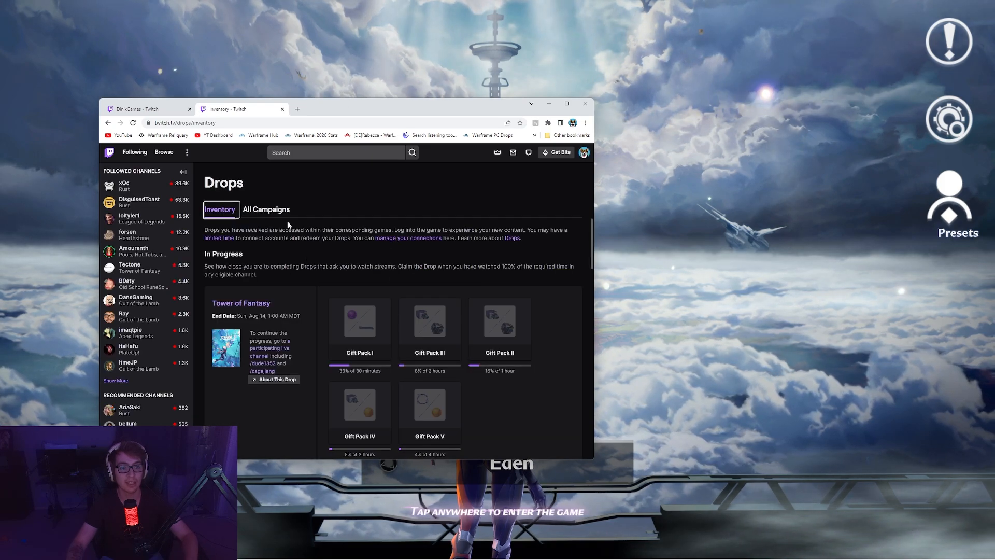
pyautogui.click(266, 209)
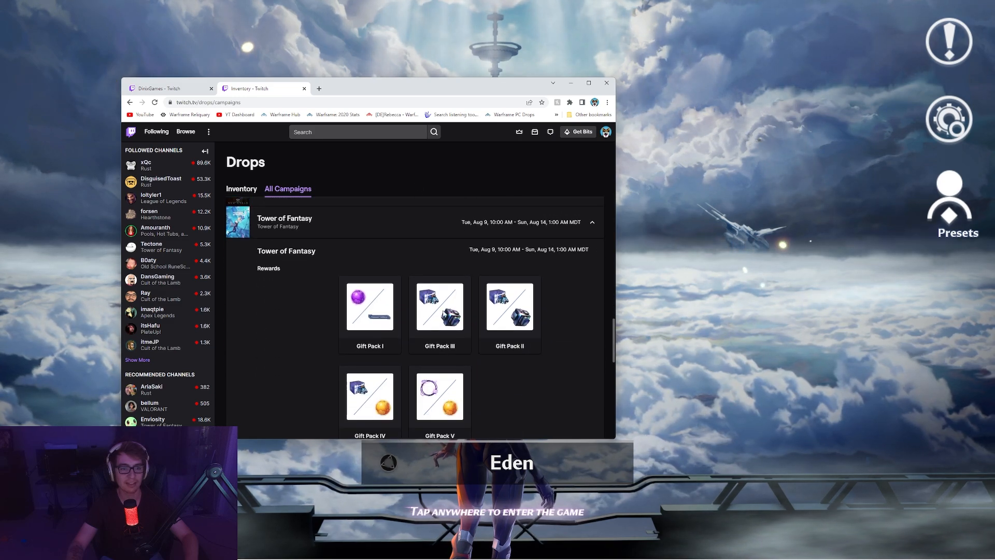
pyautogui.scroll(-3)
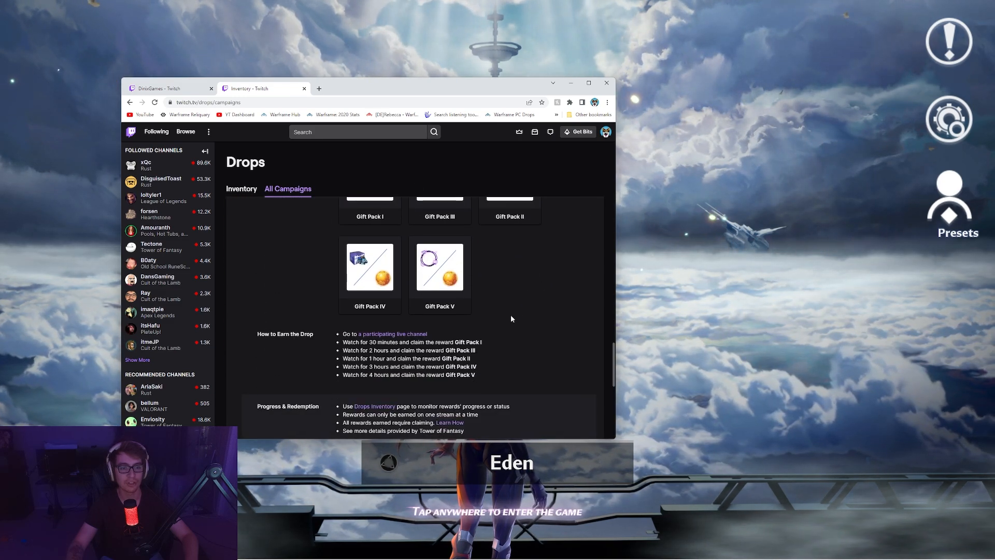
pyautogui.scroll(-3)
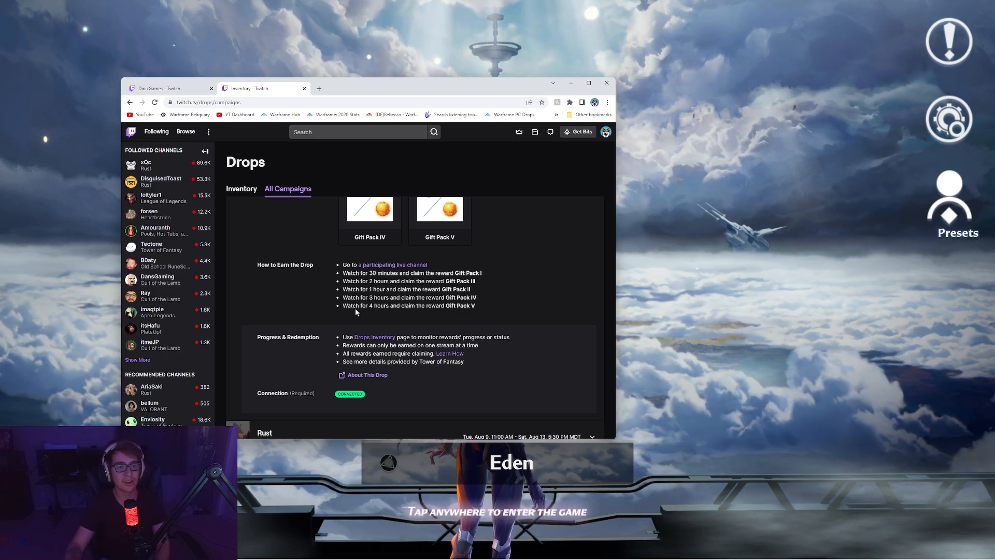
pyautogui.doubleClick(382, 273)
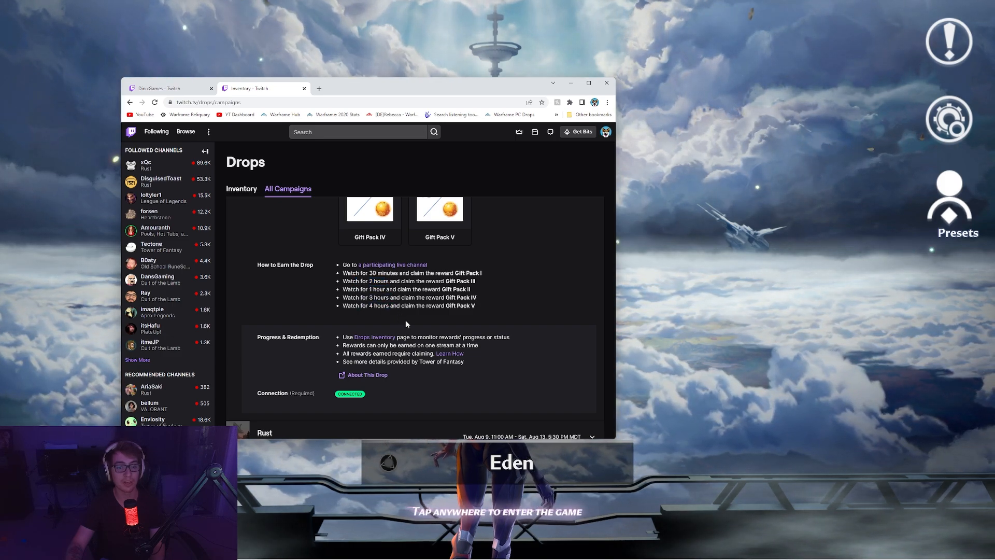
pyautogui.scroll(-3)
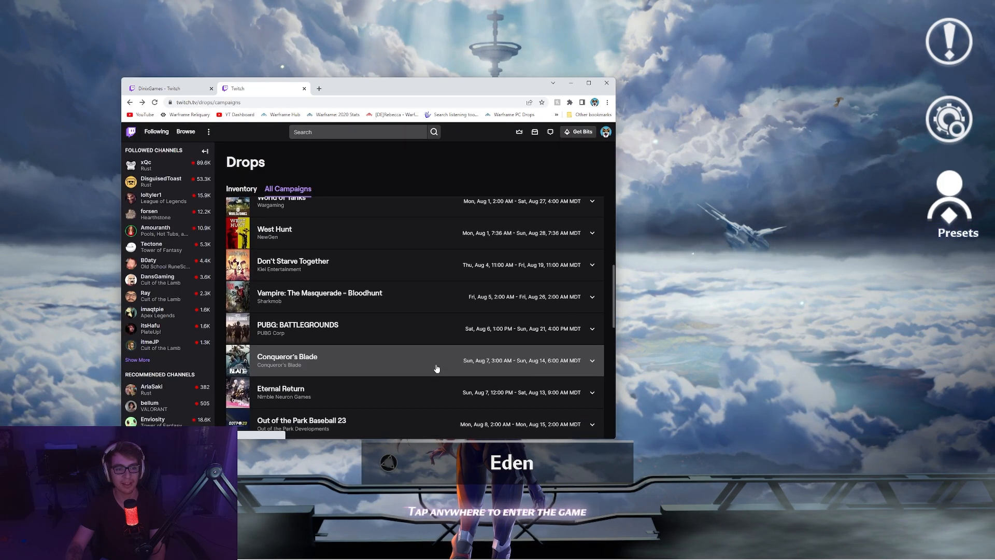
# Expand the Tower of Fantasy campaign and follow the Drops Inventory link to see Gift Pack I at 36%
pyautogui.click(285, 221)
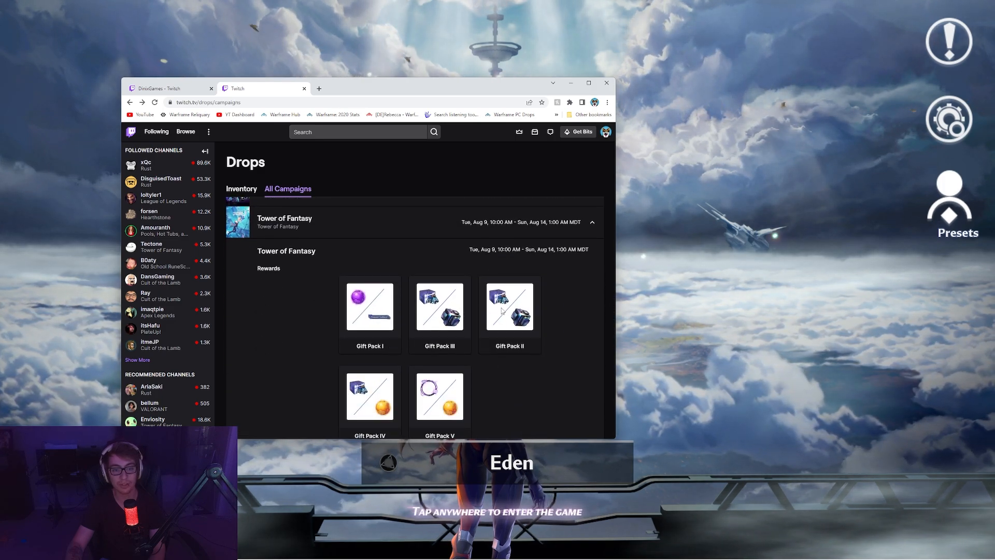
pyautogui.scroll(-3)
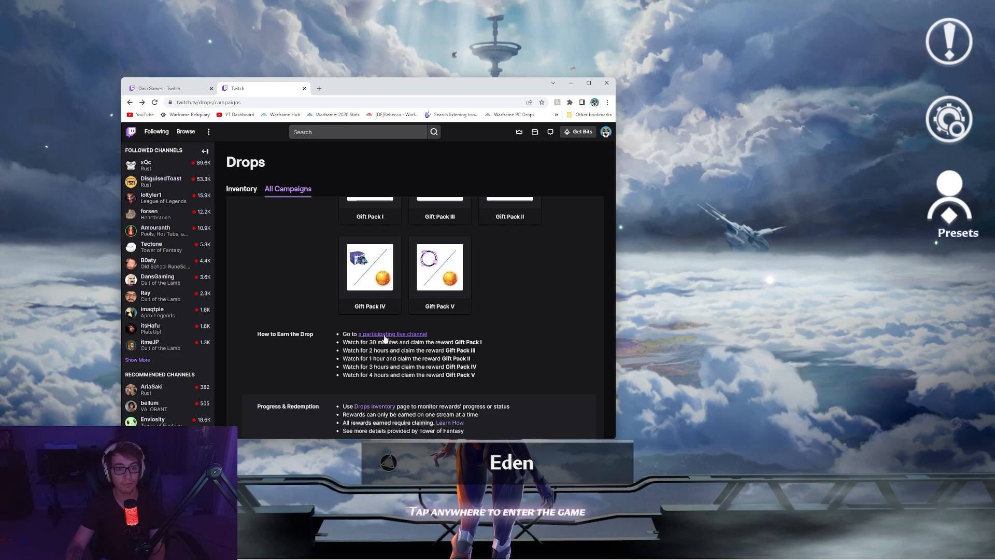
pyautogui.click(241, 189)
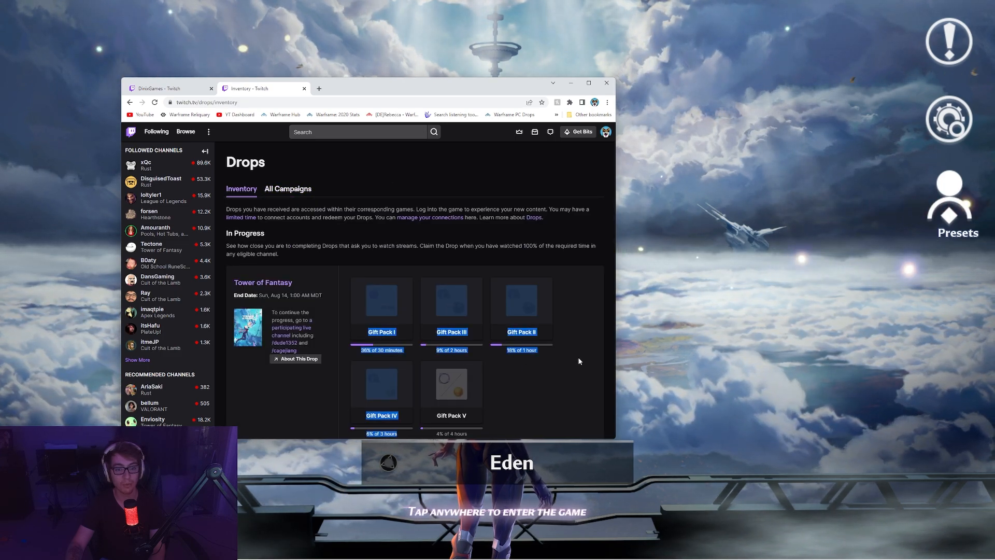
# Close the DinixGames stream tab, then close the browser window to return to the game
pyautogui.scroll(-3)
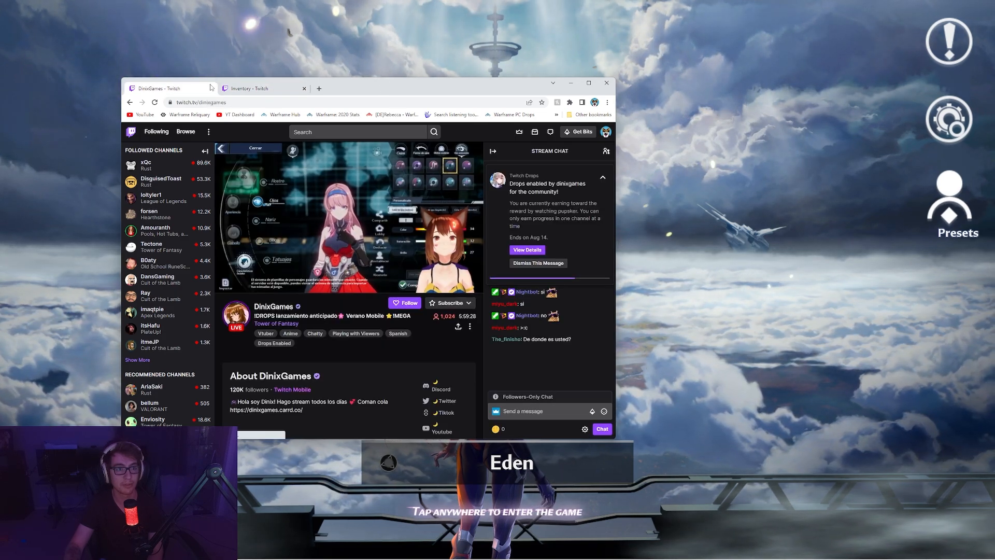
pyautogui.click(253, 89)
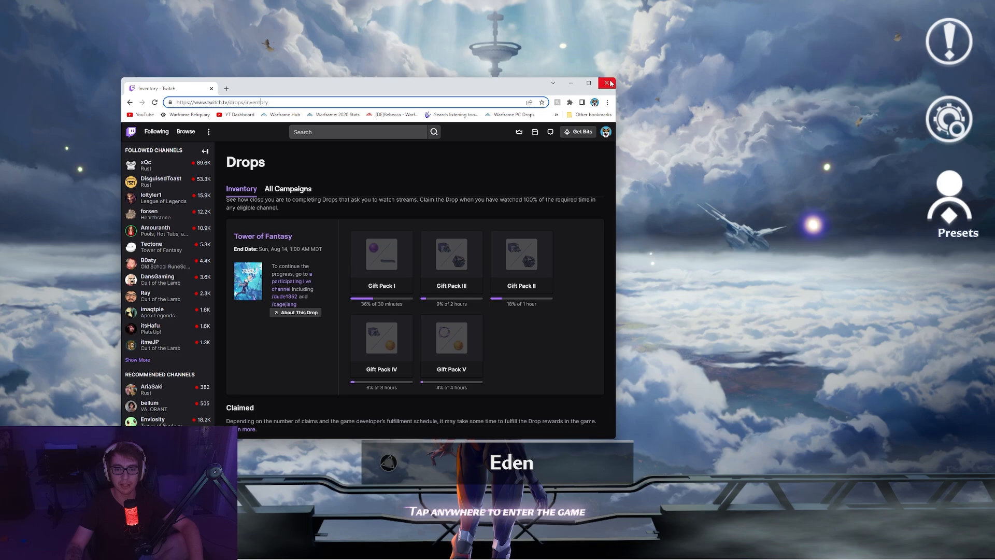
pyautogui.click(608, 82)
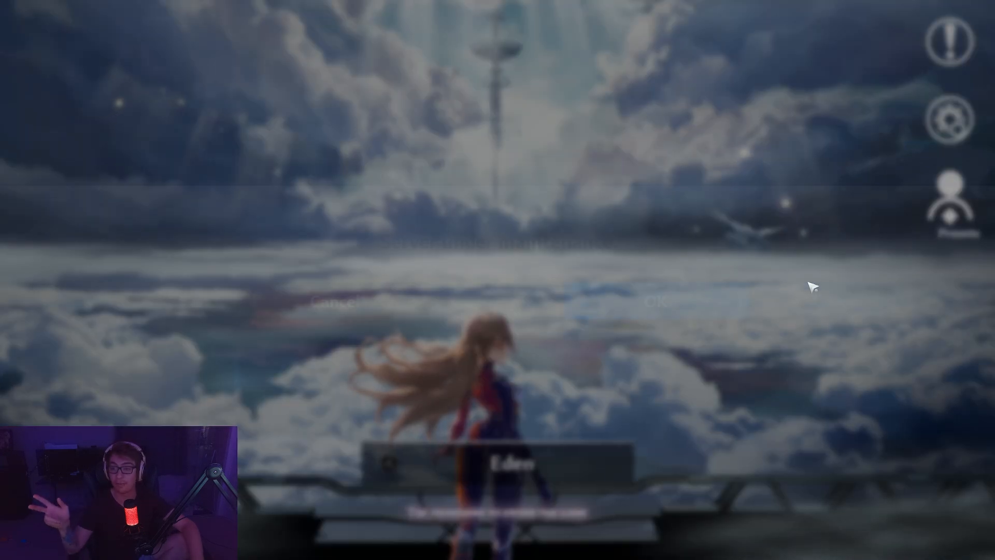